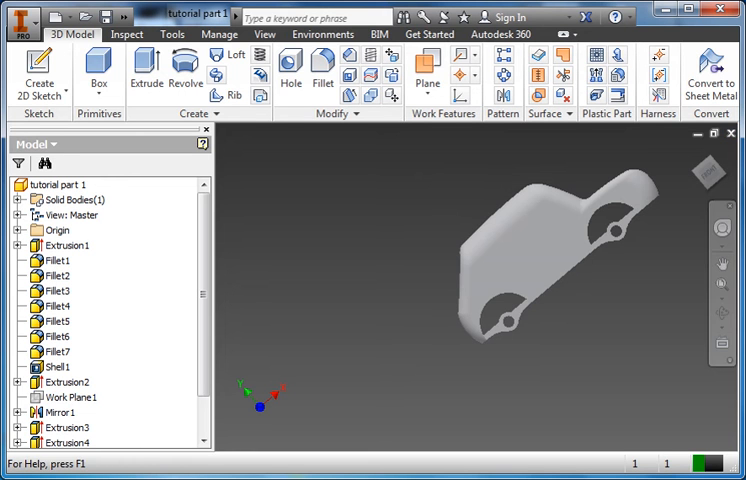
- Begin a 2D sketch on the side face of the car body
click(576, 248)
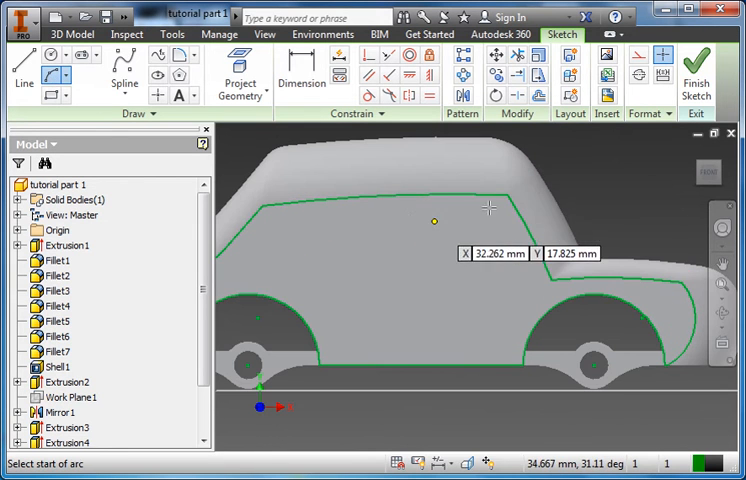
mouse_move(418, 174)
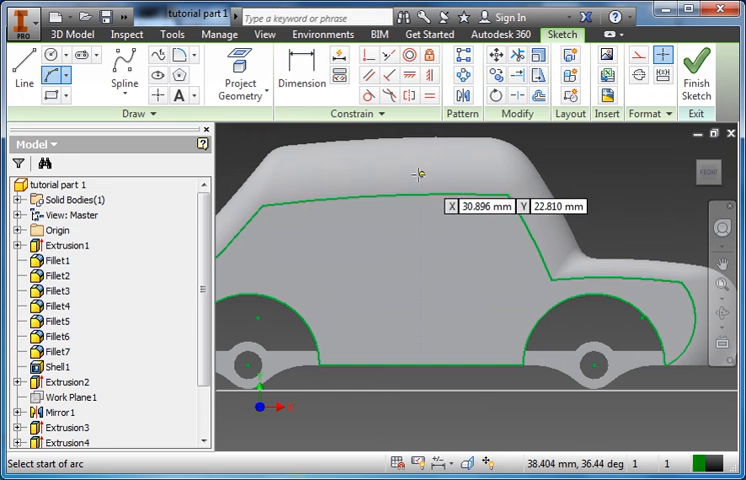
mouse_move(412, 176)
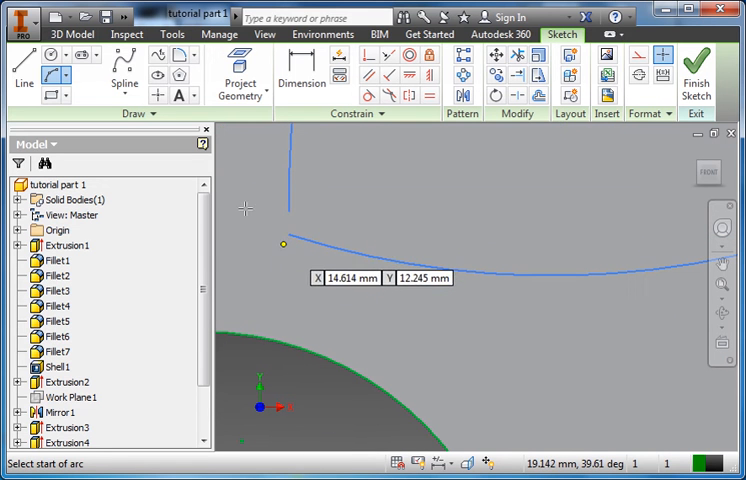
mouse_move(294, 212)
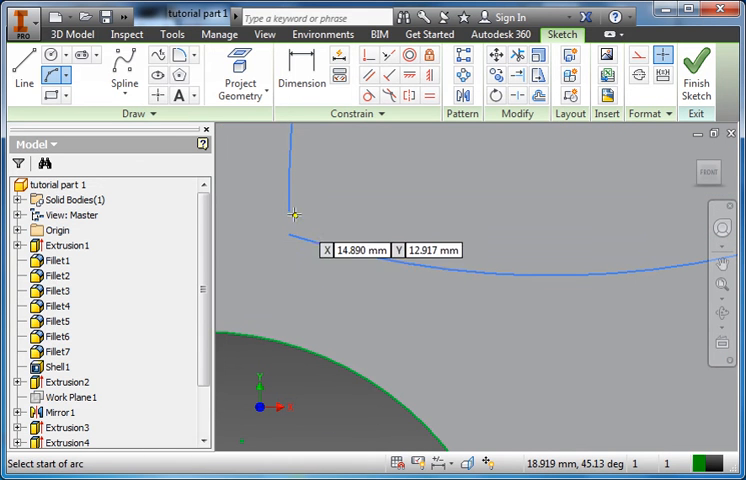
- Close the window arc and drag points to refine the front and rear window shapes
click(292, 234)
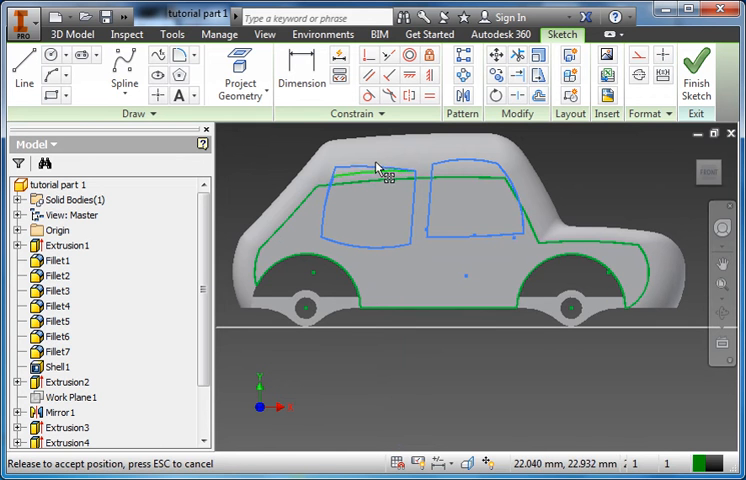
drag(378, 168, 410, 160)
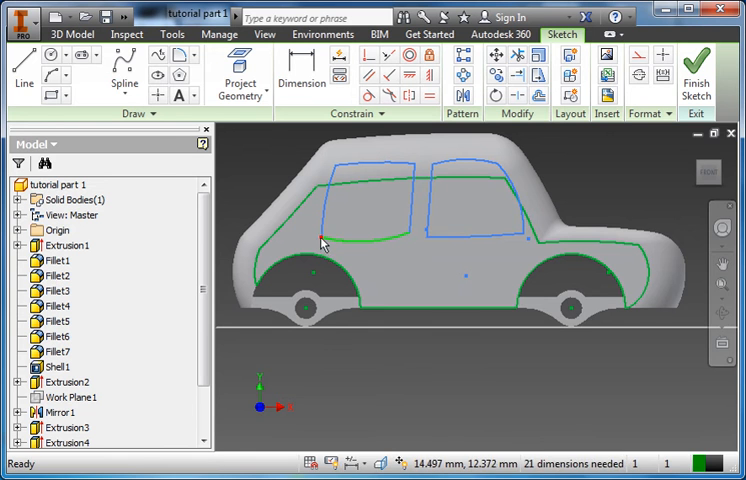
drag(324, 248, 318, 238)
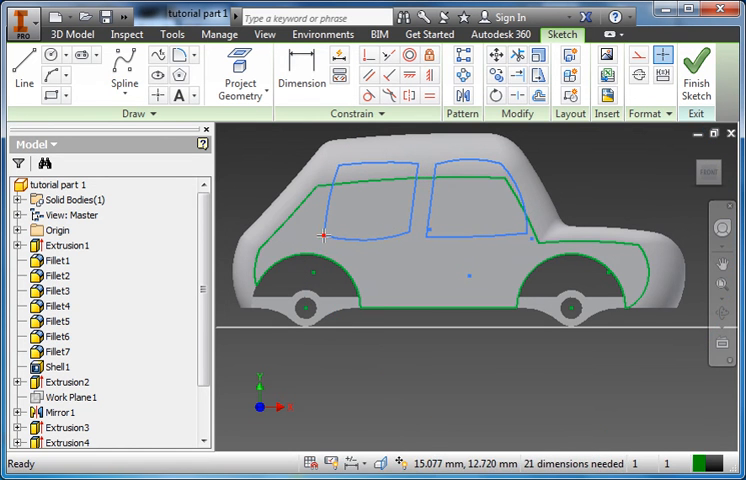
mouse_move(444, 268)
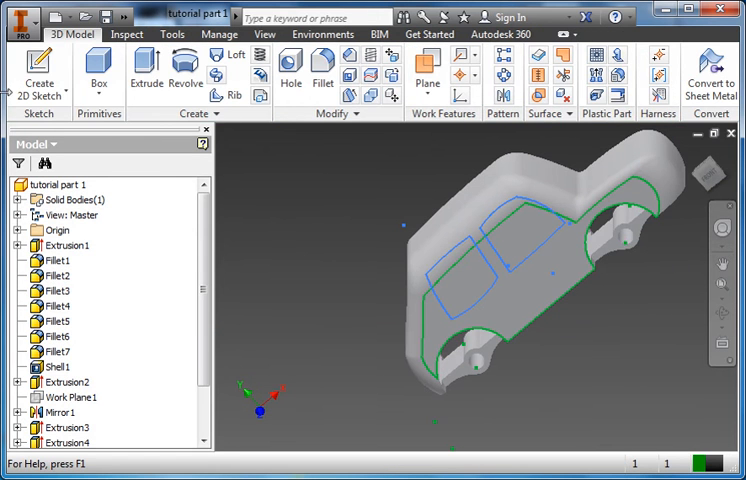
- Extrude-cut both window profiles Through All to open the side windows
click(144, 70)
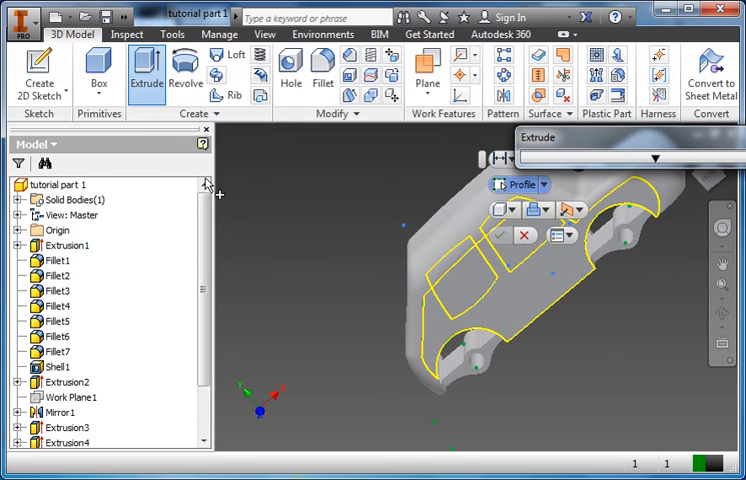
click(460, 270)
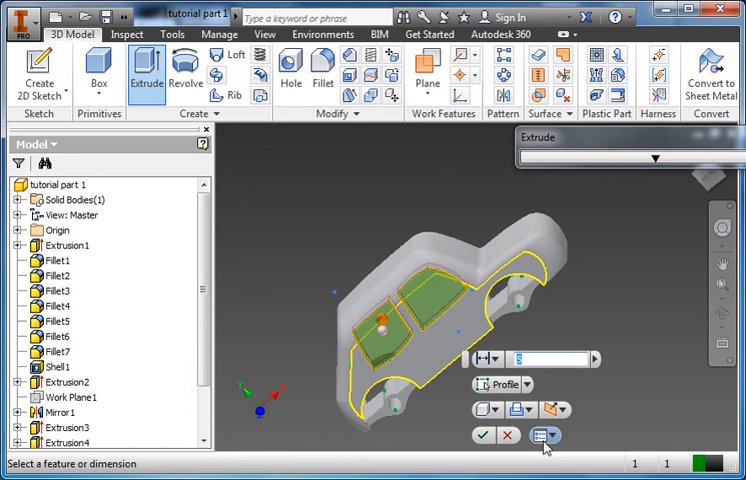
click(488, 360)
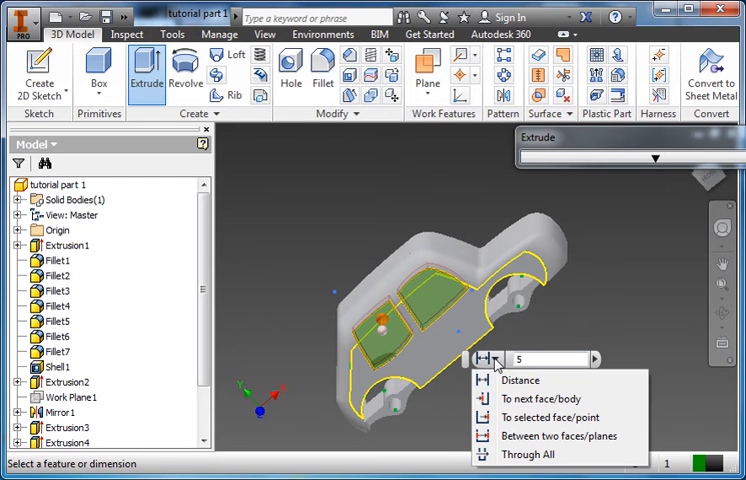
mouse_move(528, 454)
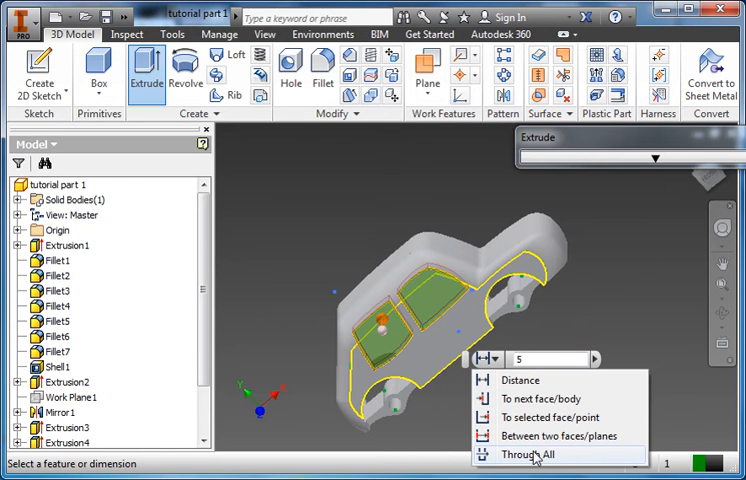
click(532, 452)
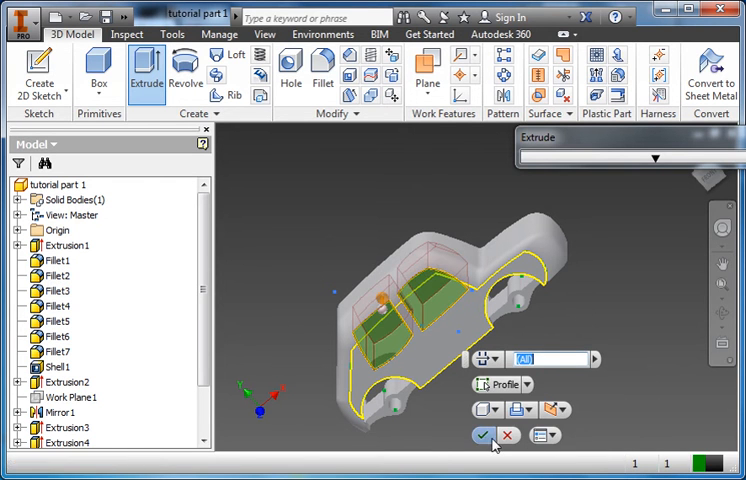
click(484, 436)
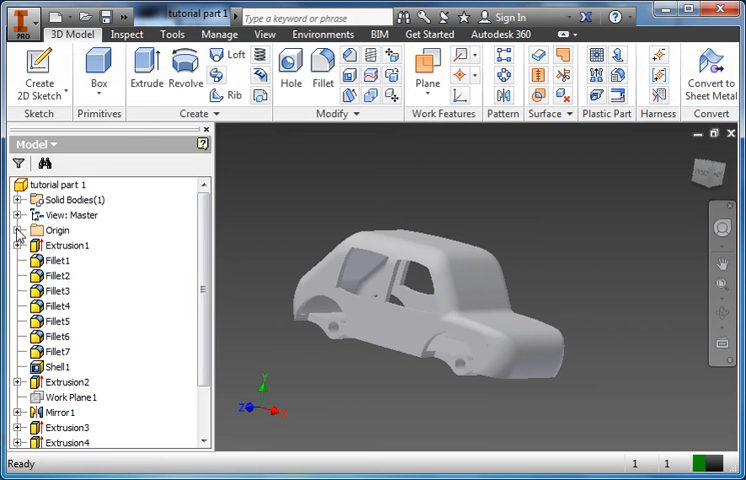
- Expand Origin in the browser and choose the YZ Plane as the base for offset planes
click(20, 230)
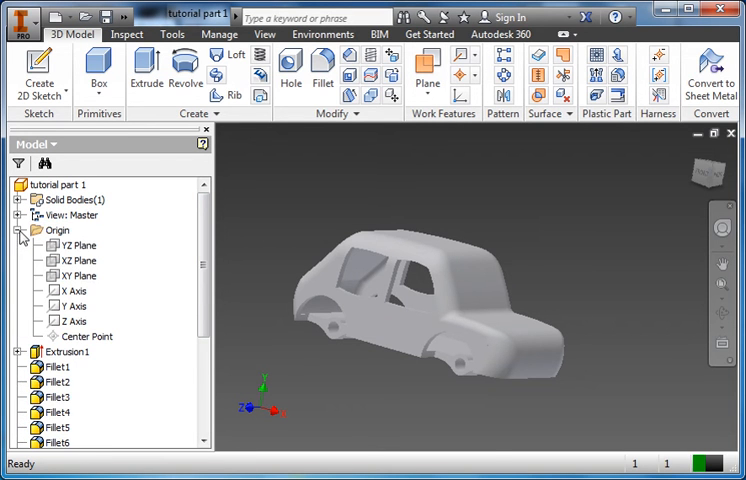
click(76, 276)
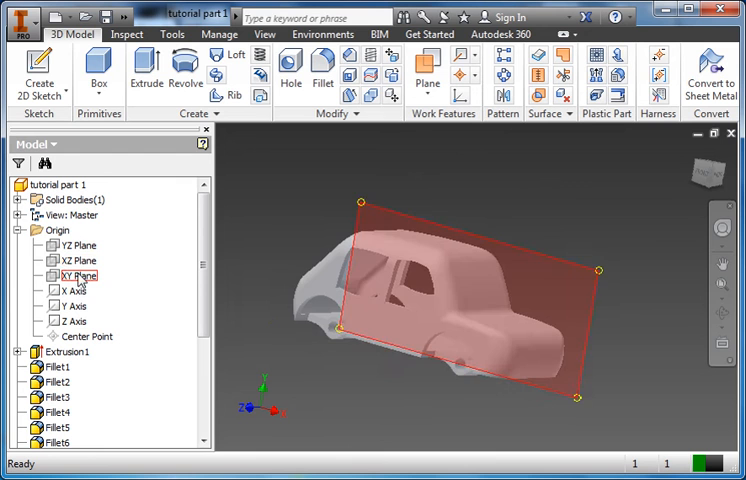
click(76, 260)
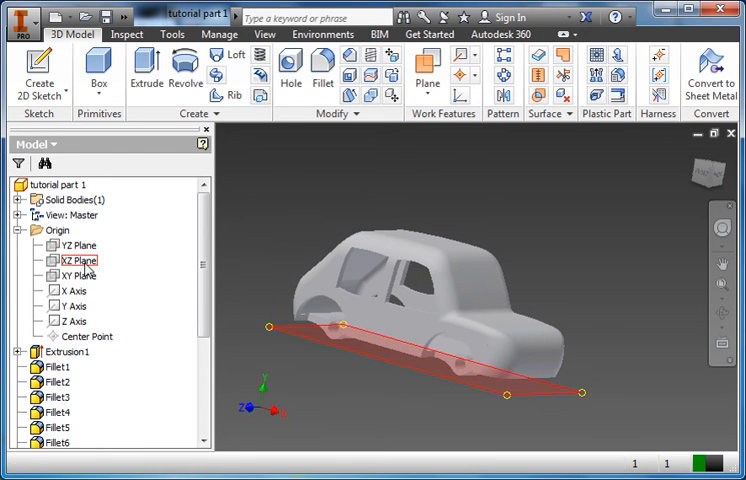
click(72, 276)
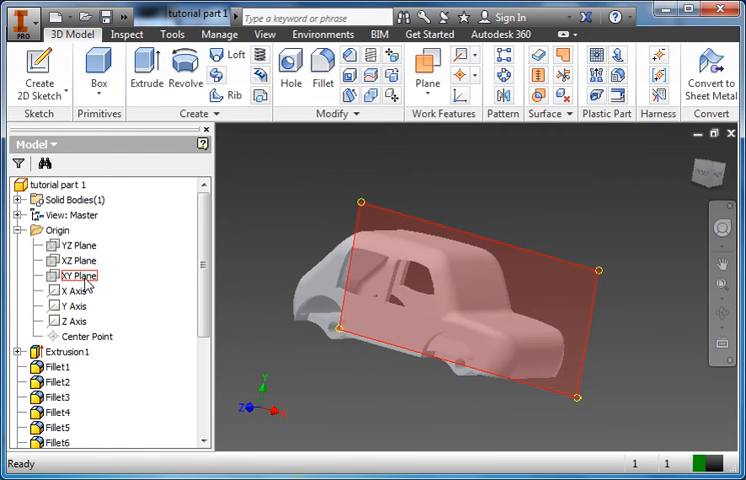
click(78, 244)
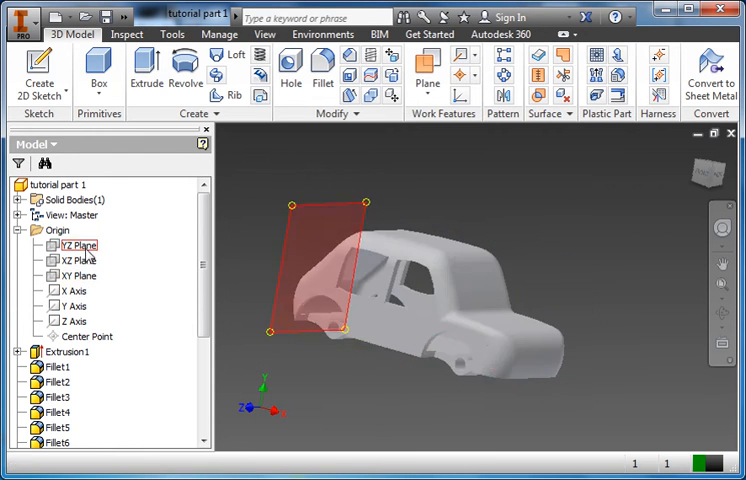
- Place offset work planes beyond the front and rear ends of the car
click(74, 244)
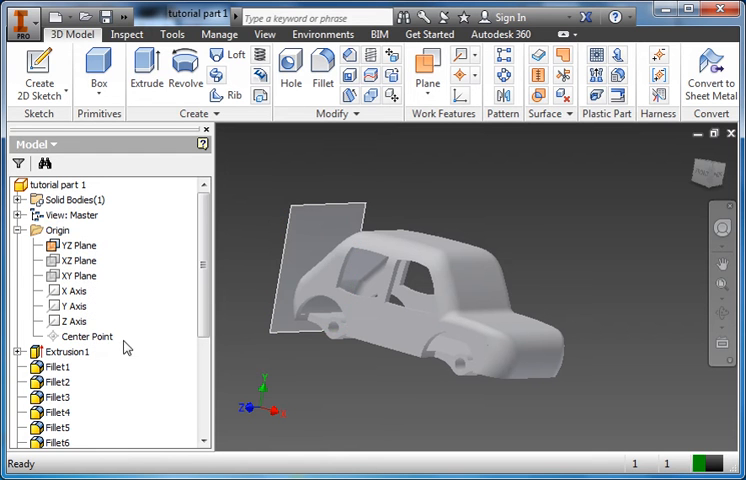
mouse_move(312, 224)
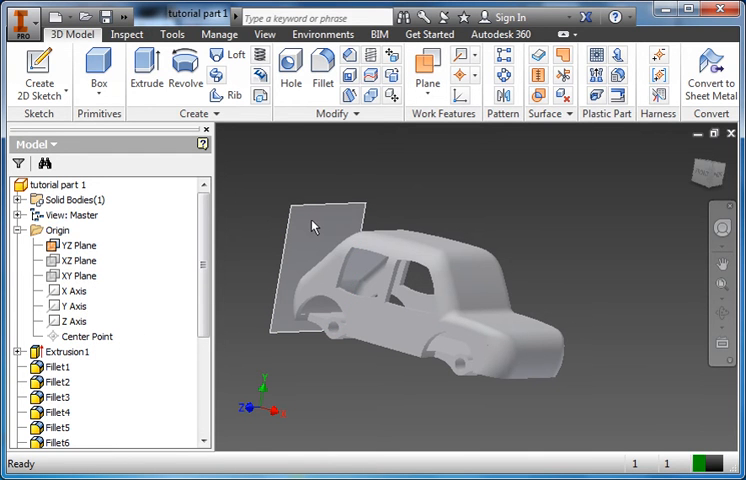
mouse_move(504, 312)
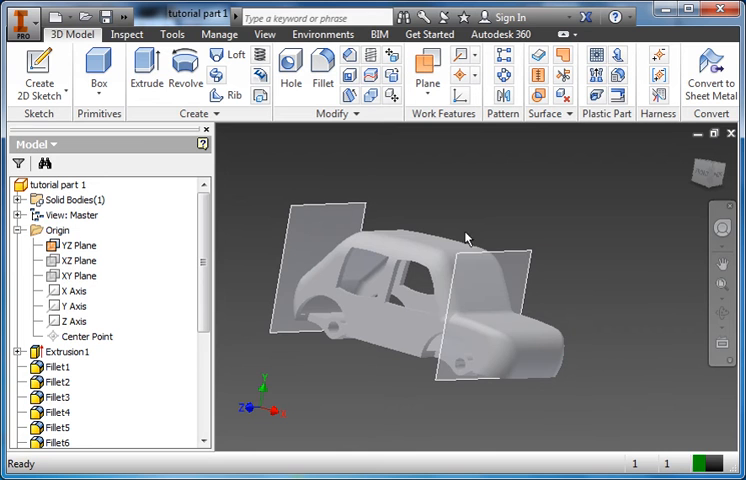
click(320, 270)
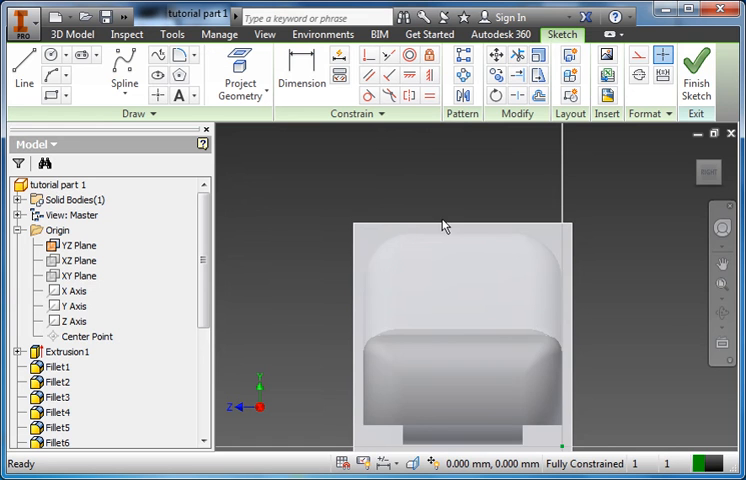
mouse_move(320, 188)
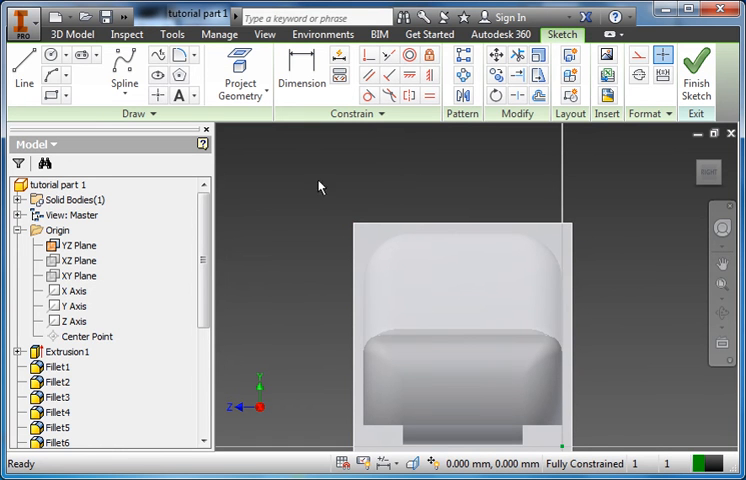
- Project the roof edge of the car body into the end-plane sketch
click(240, 72)
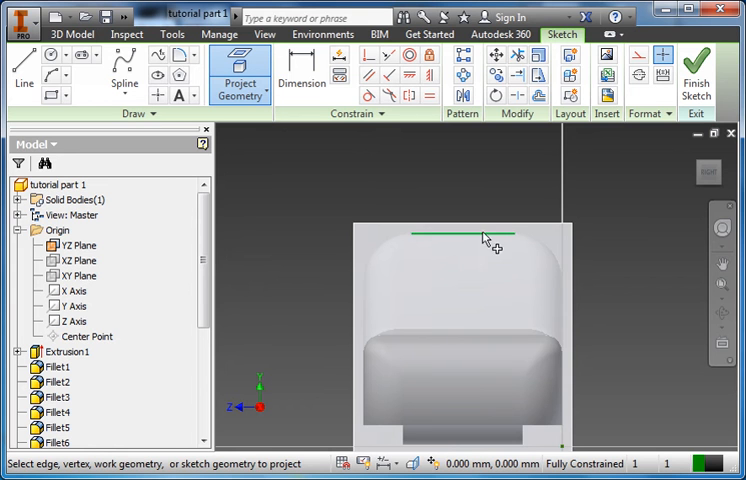
mouse_move(452, 258)
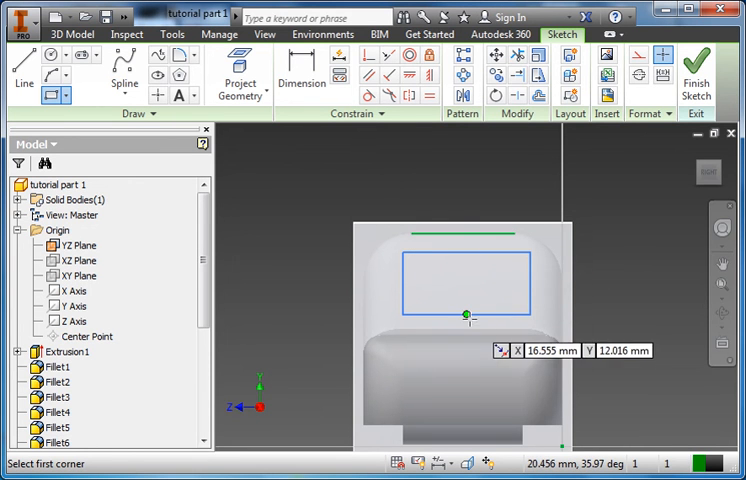
mouse_move(588, 240)
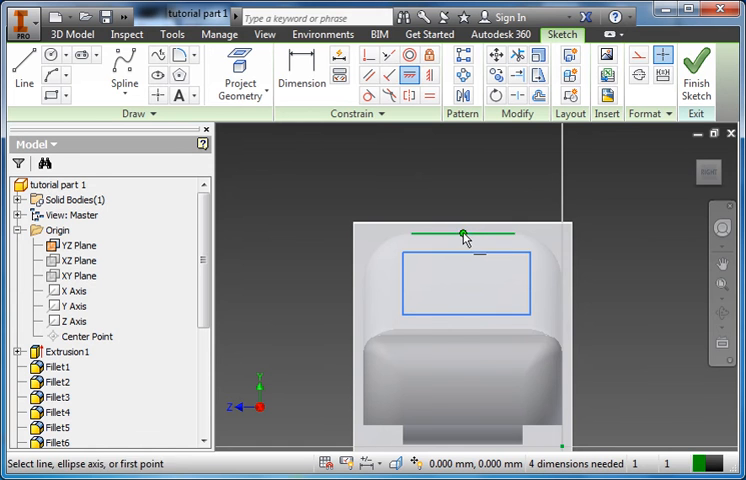
- Draw a rectangular windscreen outline below the projected roof edge
click(464, 234)
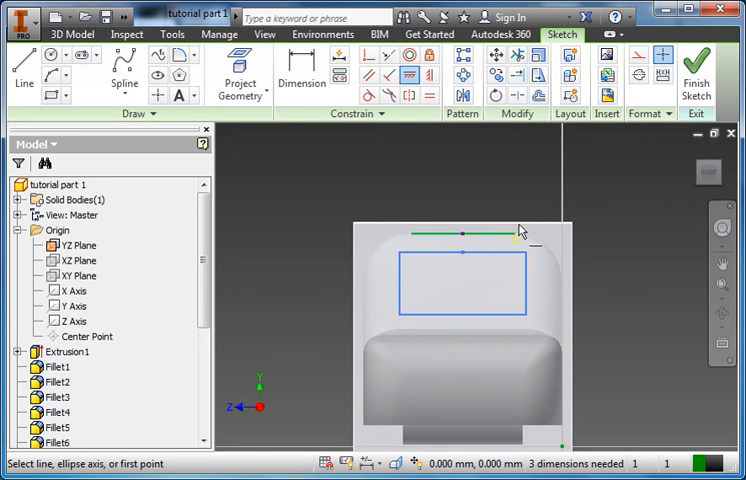
mouse_move(584, 210)
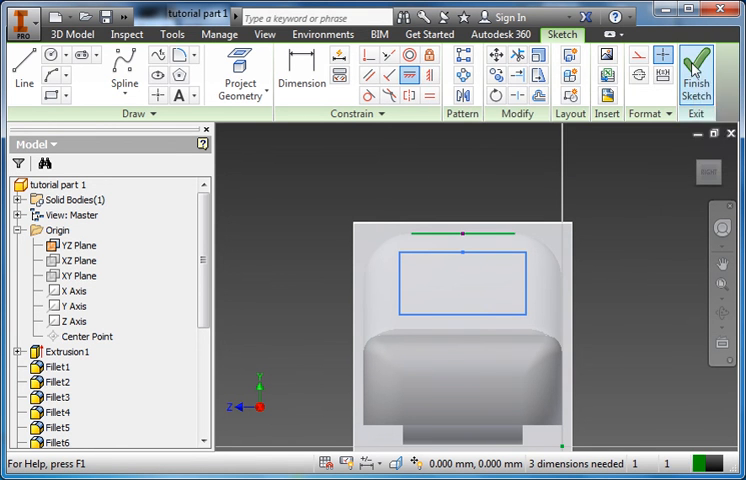
- Extrude-cut the rectangle 10 mm into the front end to open the windscreen
click(696, 70)
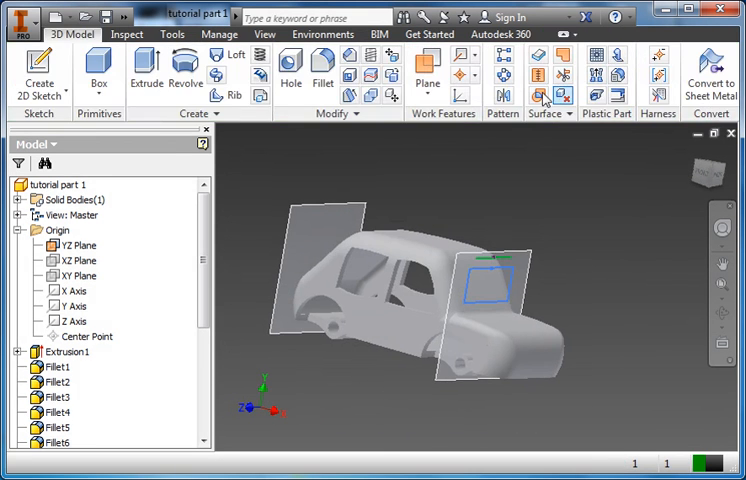
click(146, 72)
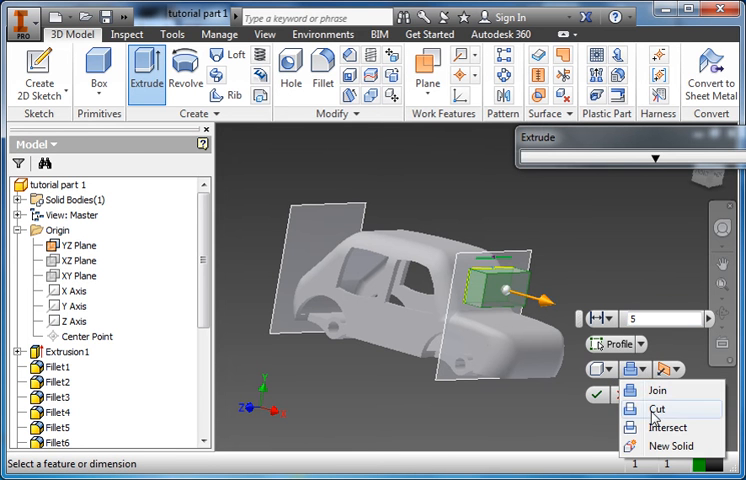
click(658, 408)
text(10)
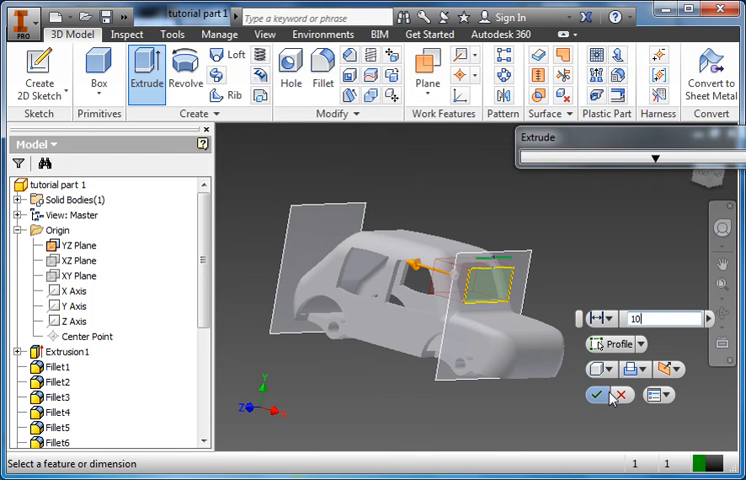
click(598, 394)
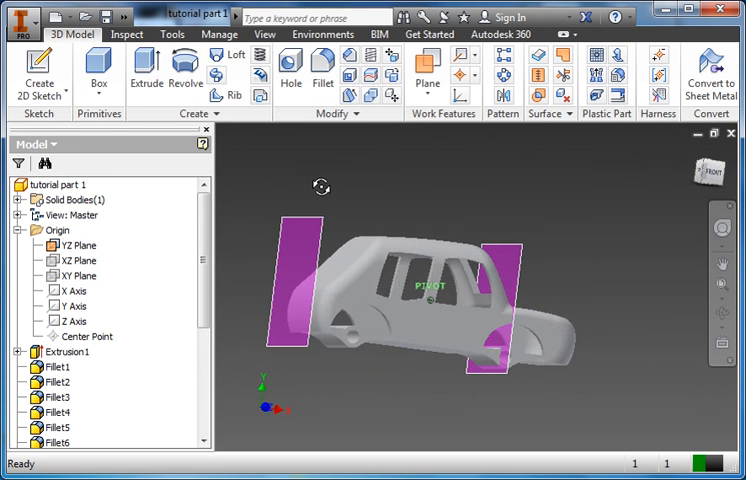
- Sketch a windscreen outline with a three-point arc top on the other end plane
click(40, 76)
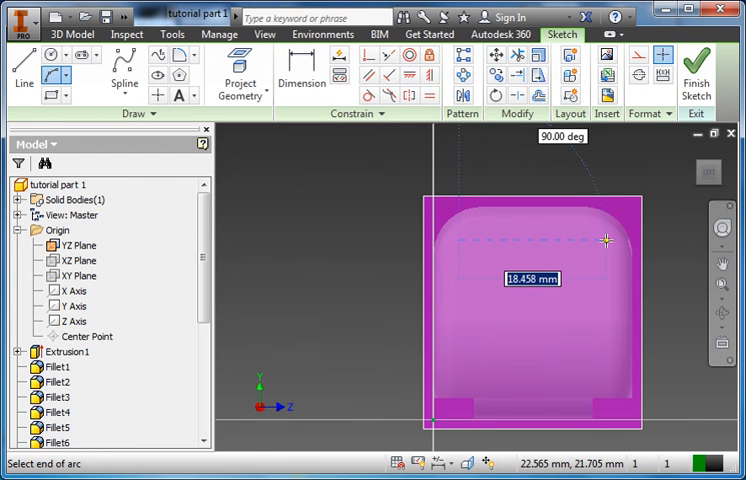
click(608, 240)
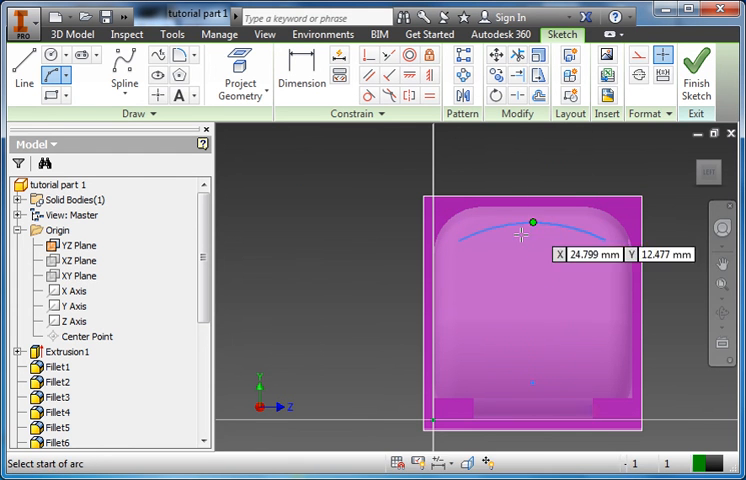
click(240, 76)
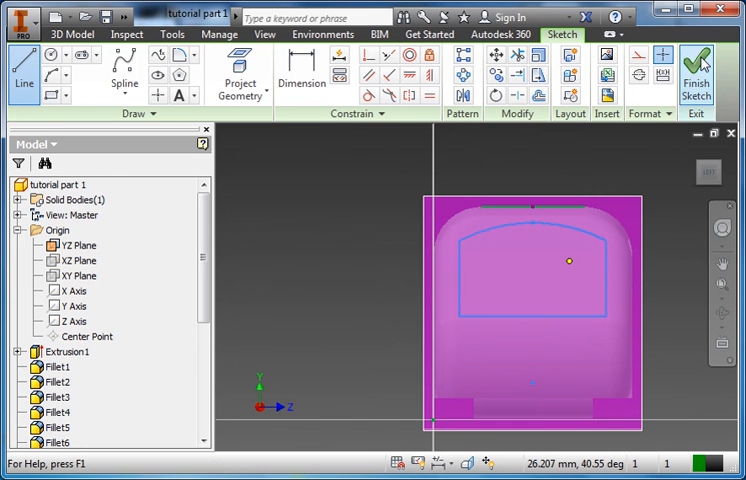
- Extrude-cut the arched profile 20 mm in the reversed direction into the rear end
click(696, 70)
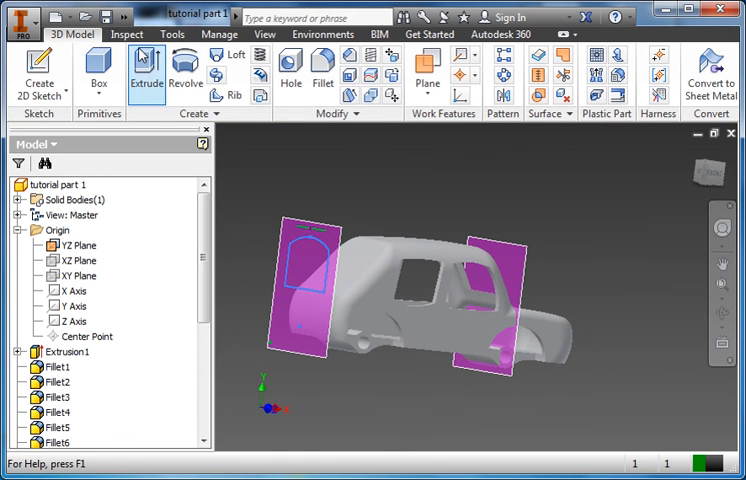
click(146, 74)
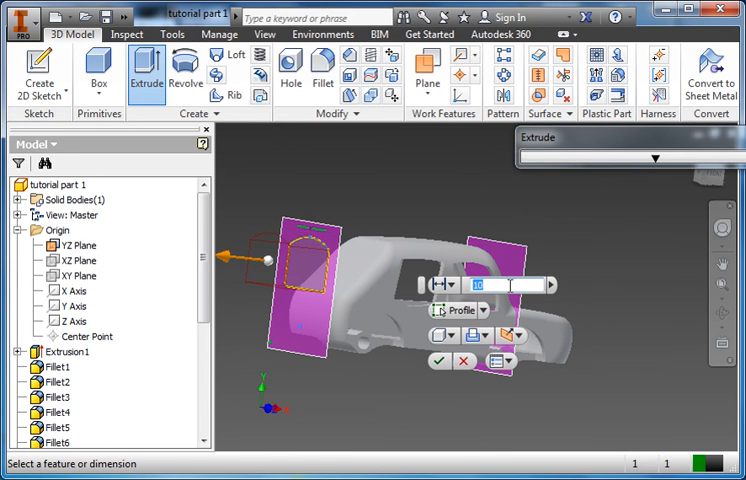
click(512, 336)
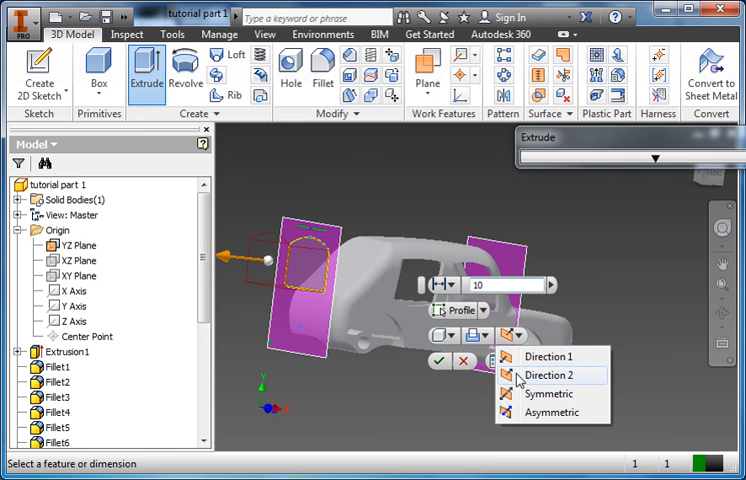
click(548, 376)
text(20)
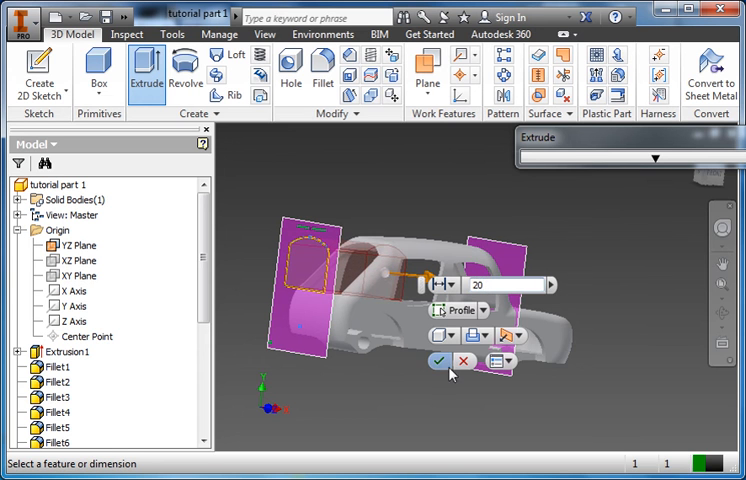
click(438, 360)
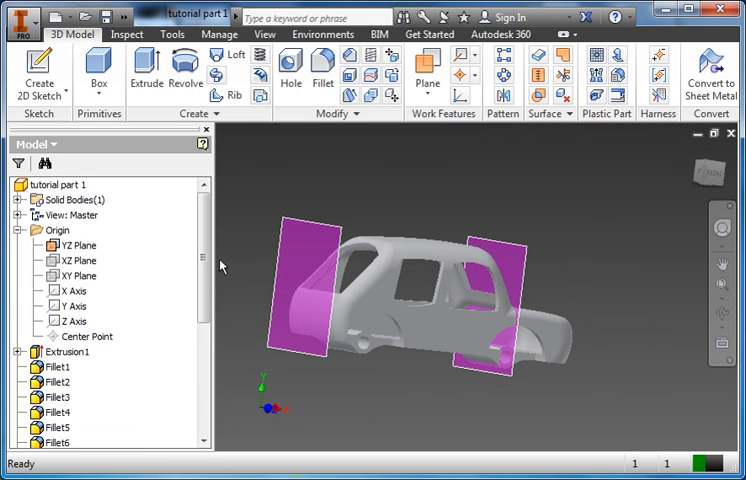
- Turn off Visibility on the end work planes so only the car body shows
click(76, 244)
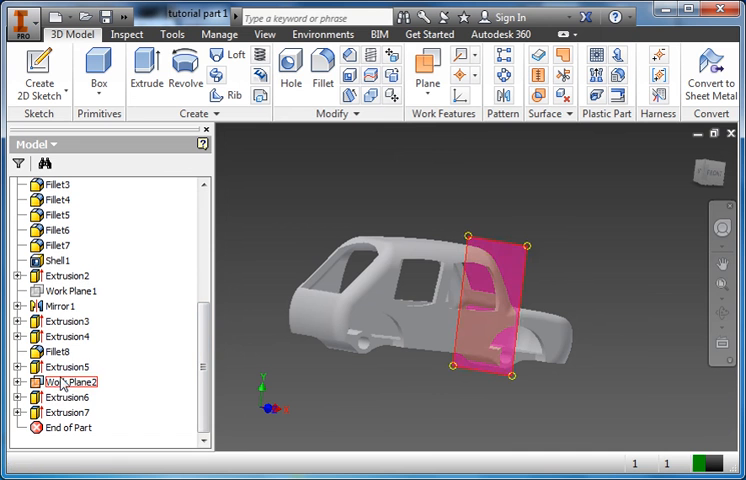
right_click(64, 380)
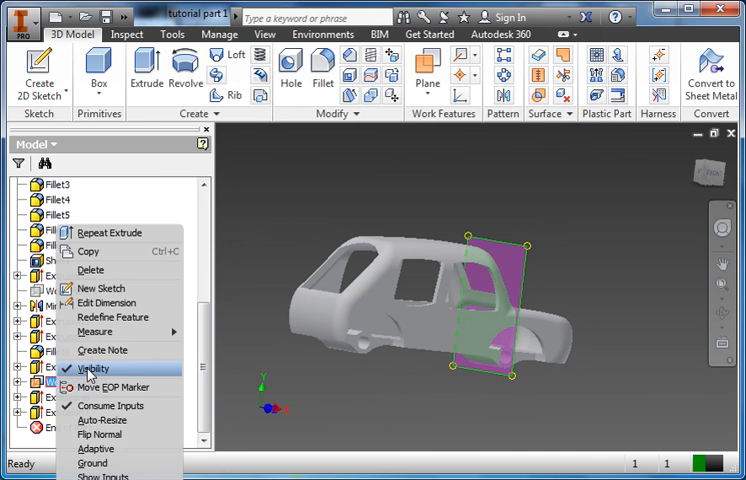
click(92, 368)
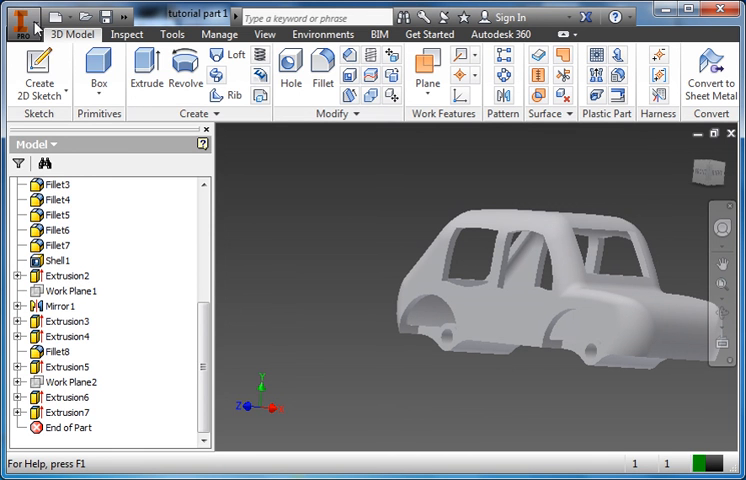
- Start an Export to CAD Format of the car body from the application menu
click(22, 18)
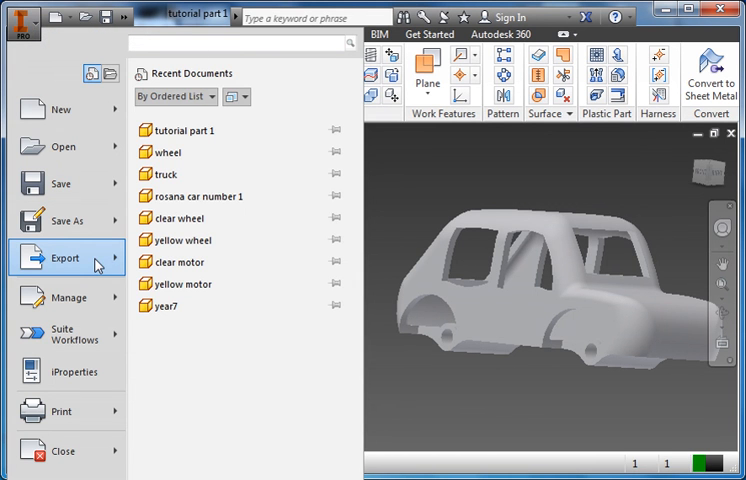
click(64, 256)
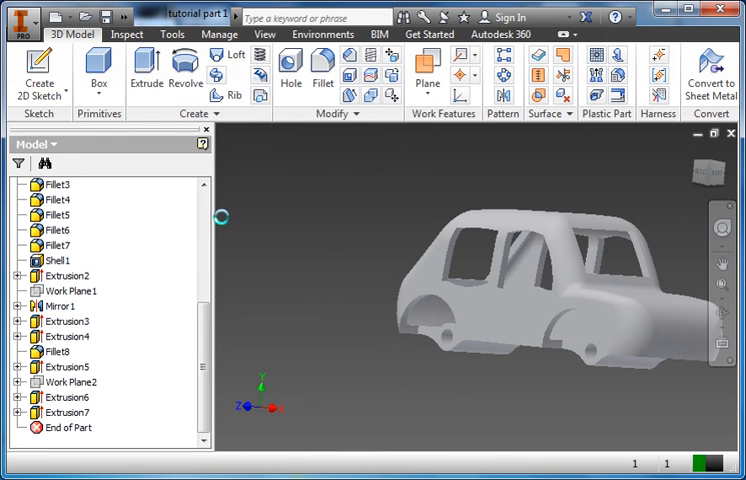
click(58, 16)
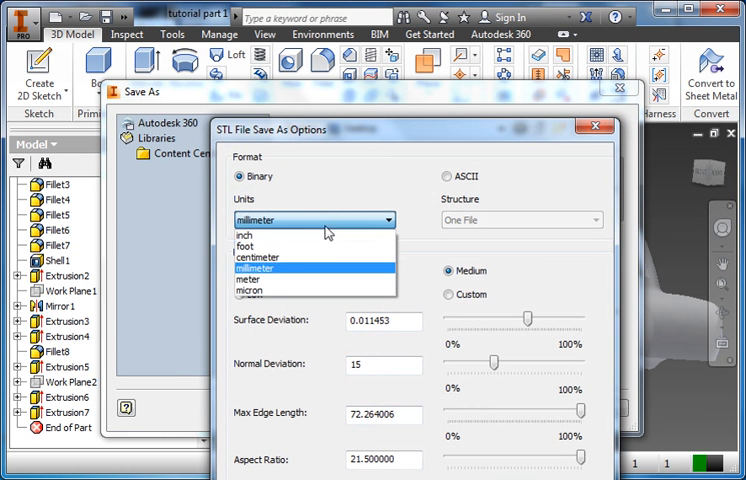
- Save the car body to the Desktop as a binary STL with millimeter units
click(258, 256)
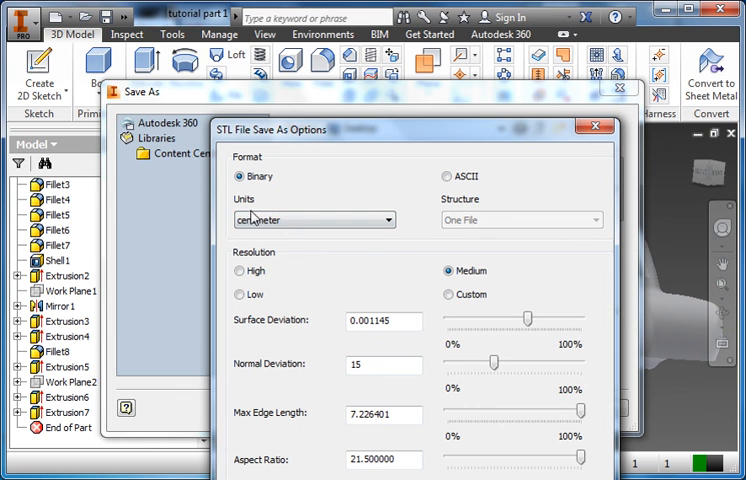
click(310, 220)
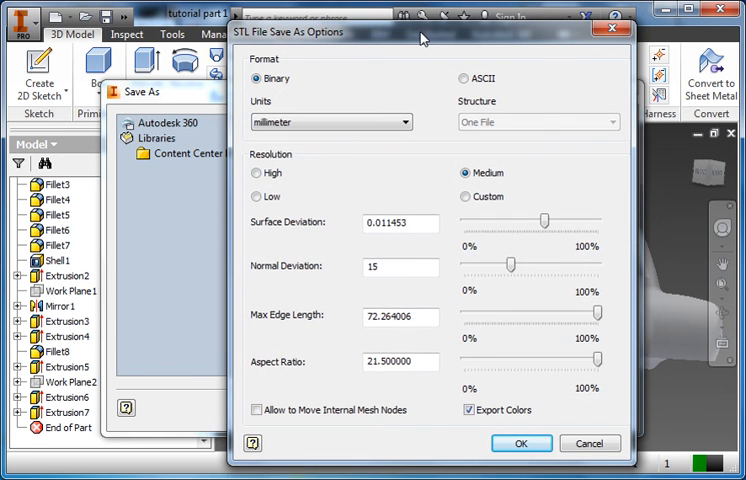
click(520, 444)
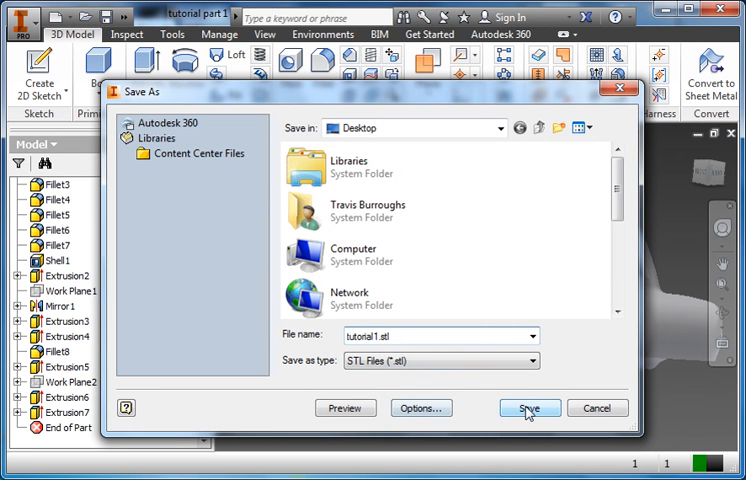
mouse_move(532, 402)
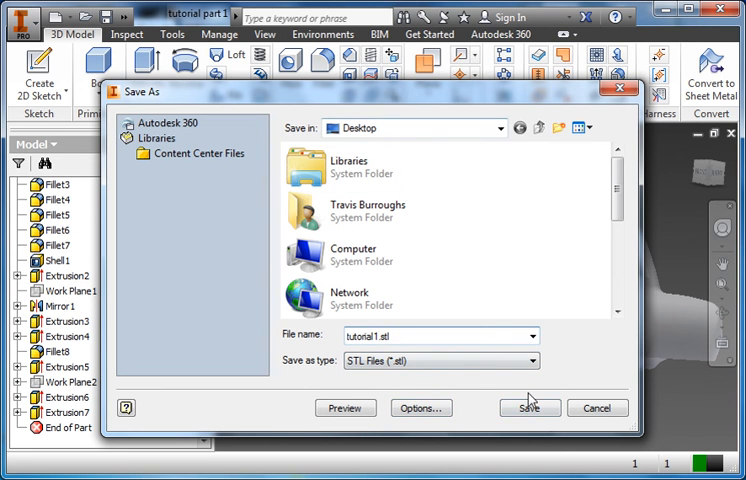
click(528, 408)
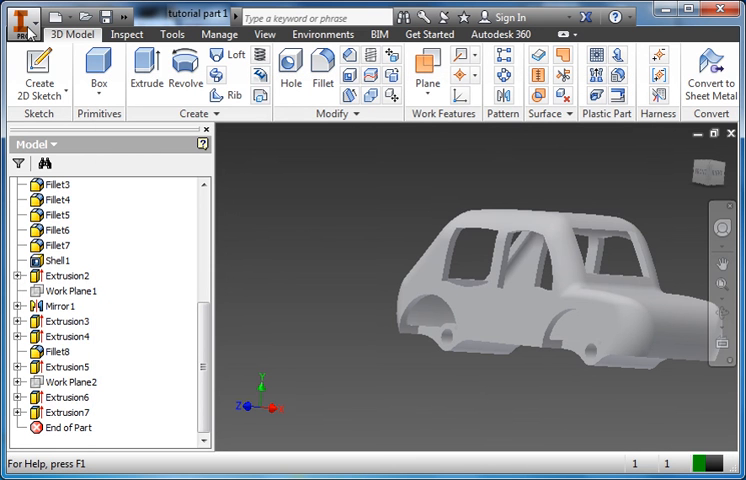
click(22, 16)
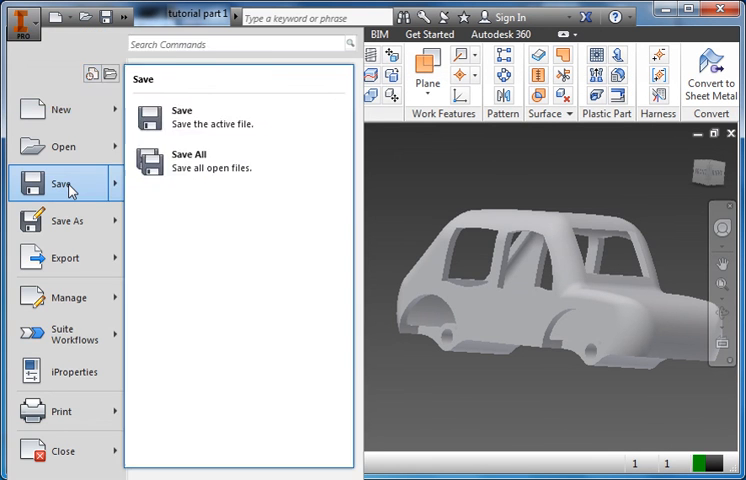